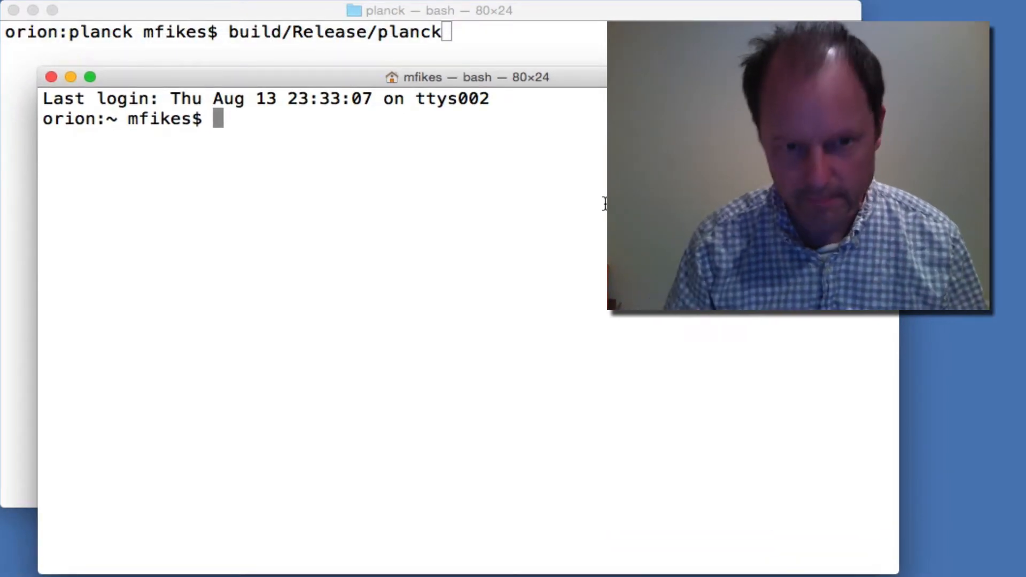
Step: Launch a Leiningen Clojure REPL with 'lein repl' in the lower terminal
type("lein repl")
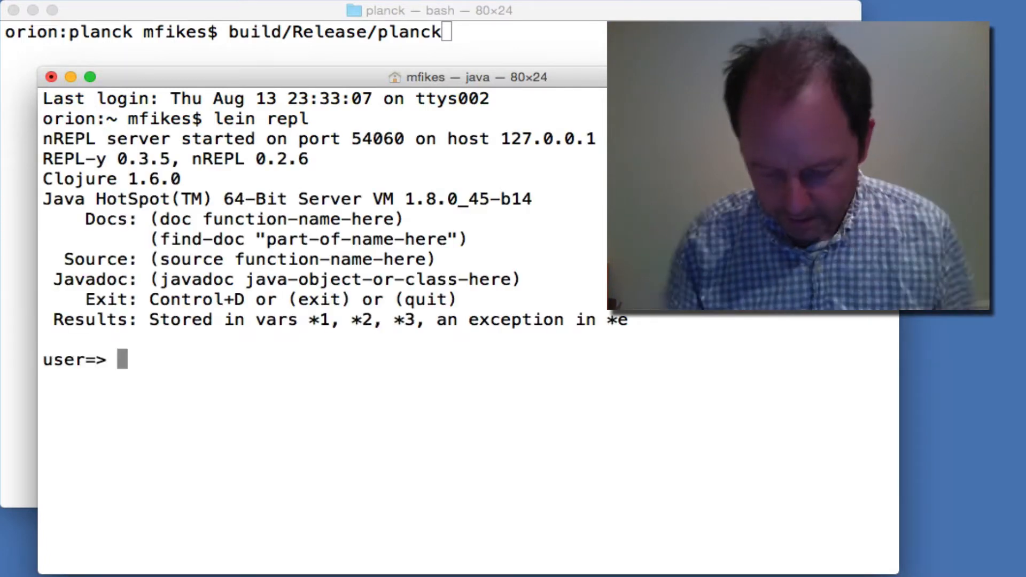
Step: Type an unclosed vector opening with [ and 2 at the user=> prompt
type("[")
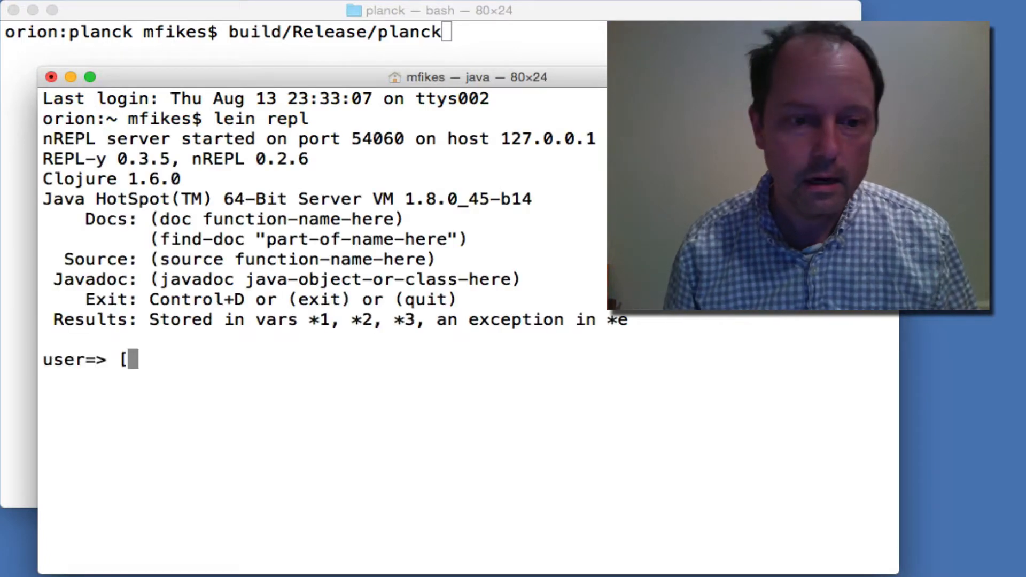
type("2 3 ]")
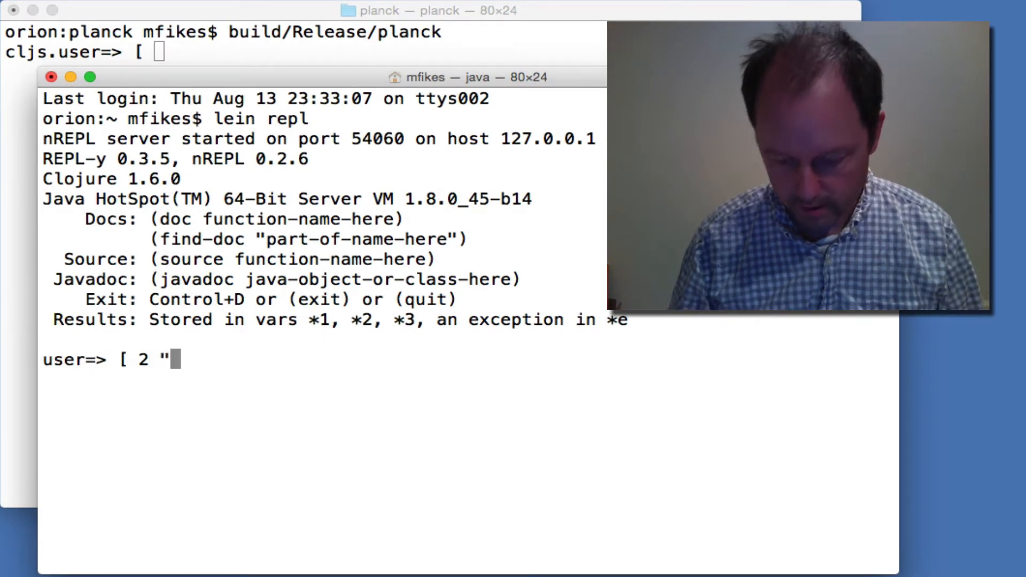
Step: Add a string containing '[' to the lein vector, then switch to Planck
type("[")
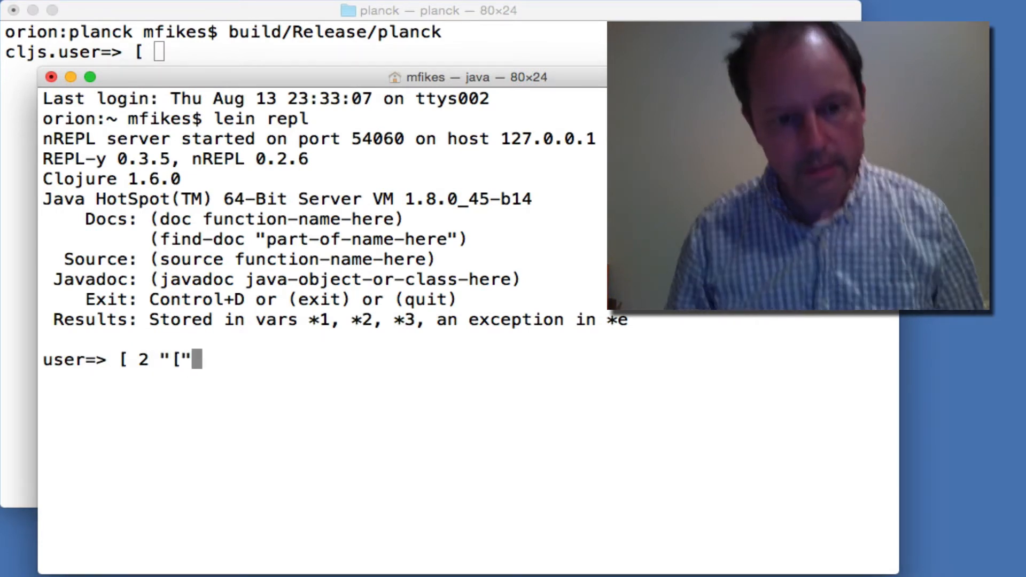
type("\" \"")
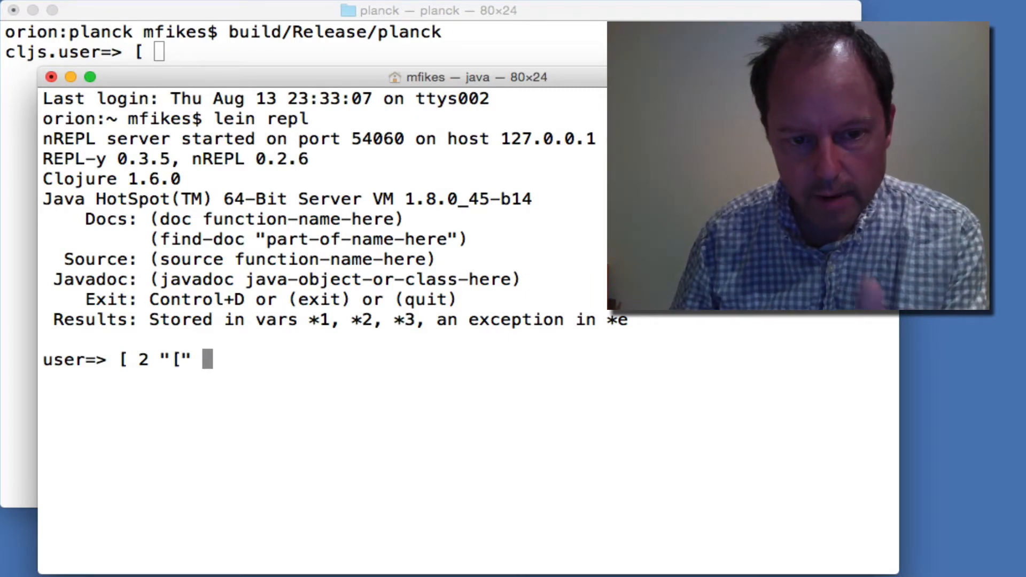
type("]")
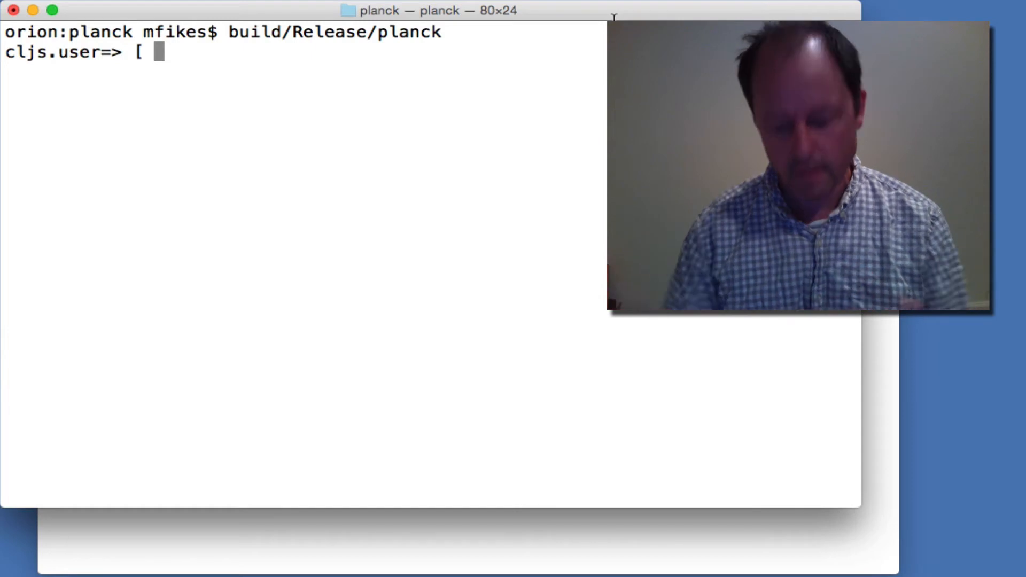
Step: Finish Planck's vector as [ "[" ], then return to the lein REPL
type("\"[")
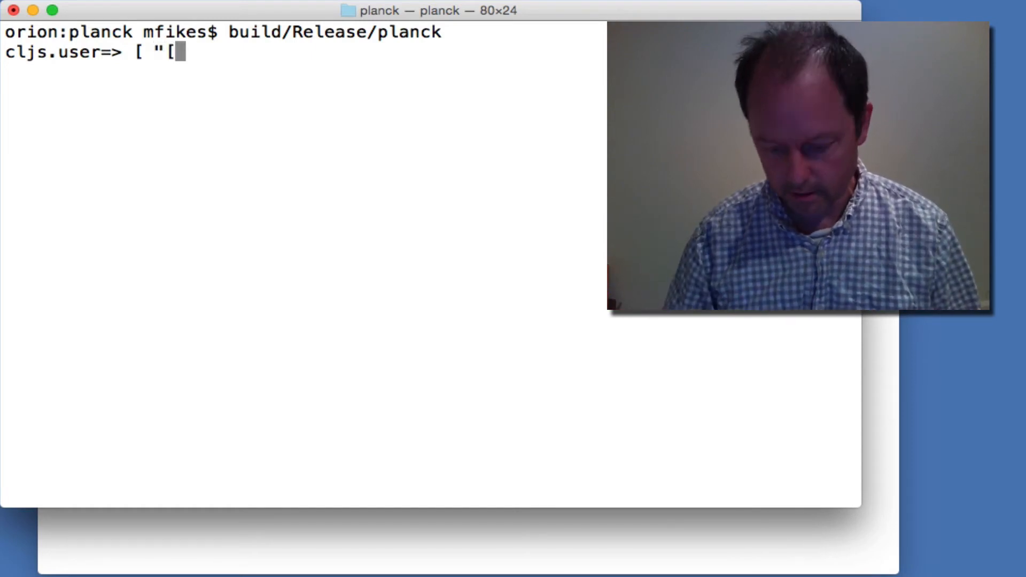
type("\"")
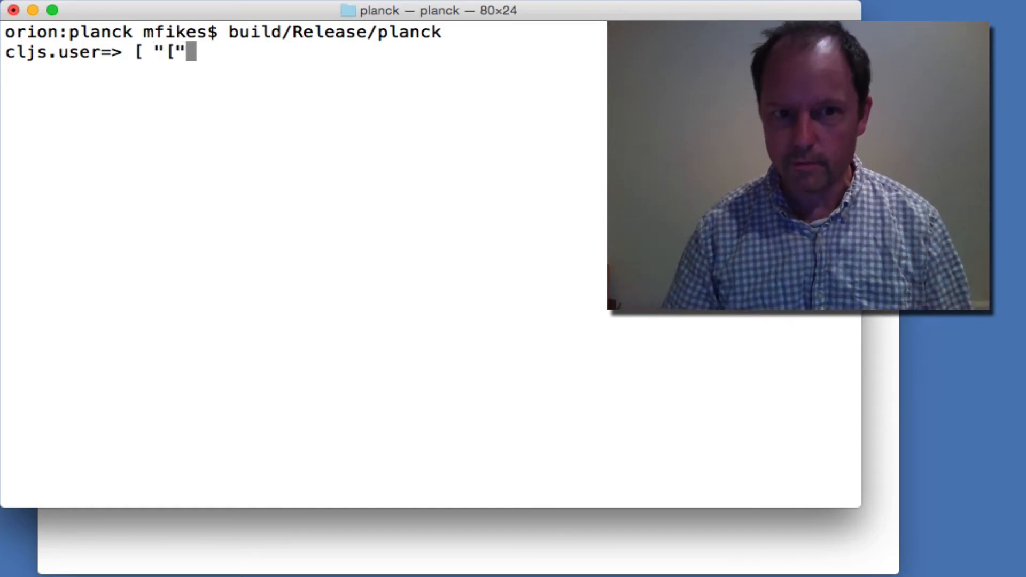
type("\" ]\"")
type("[")
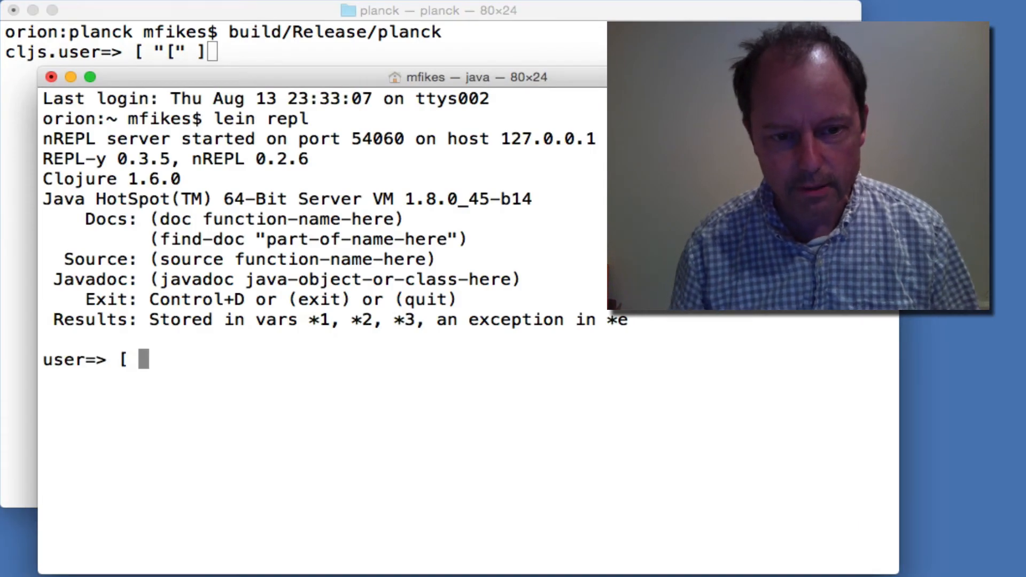
Step: Split a vector of 2 and 3 over two lines in lein, then close Planck's with 3 4 ]
type("2 3")
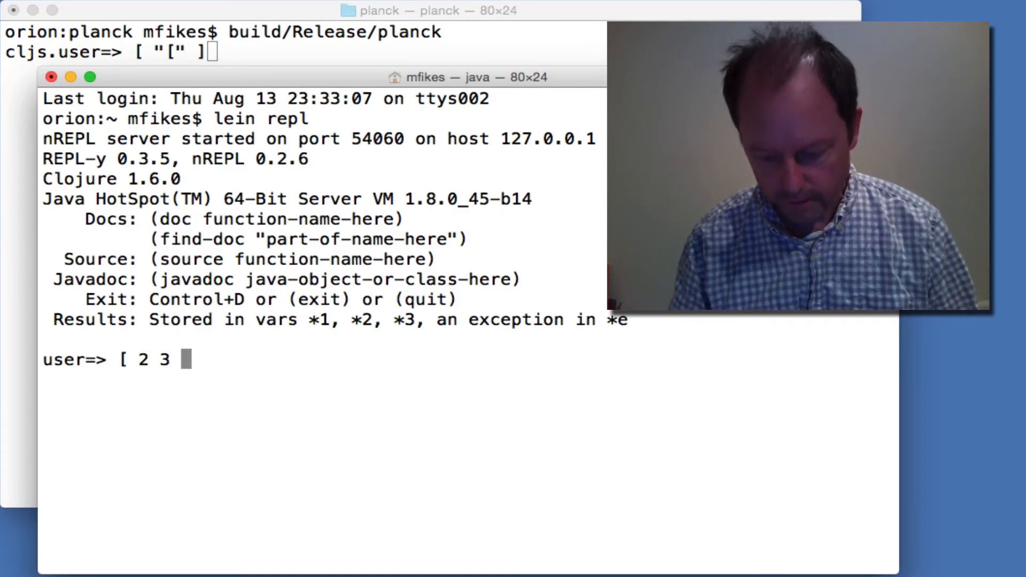
key("enter")
type("[ 2 3")
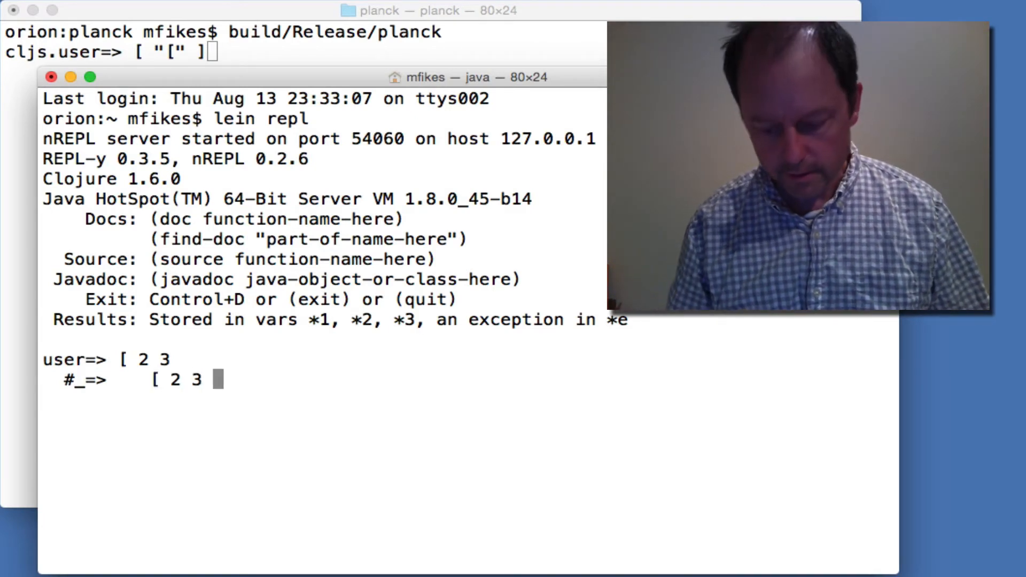
type("]")
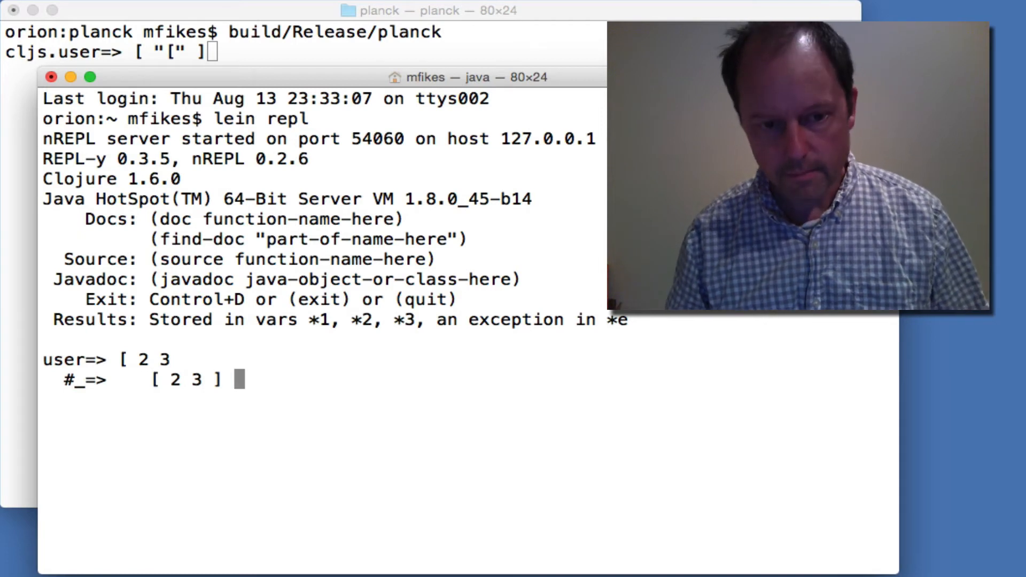
type("3")
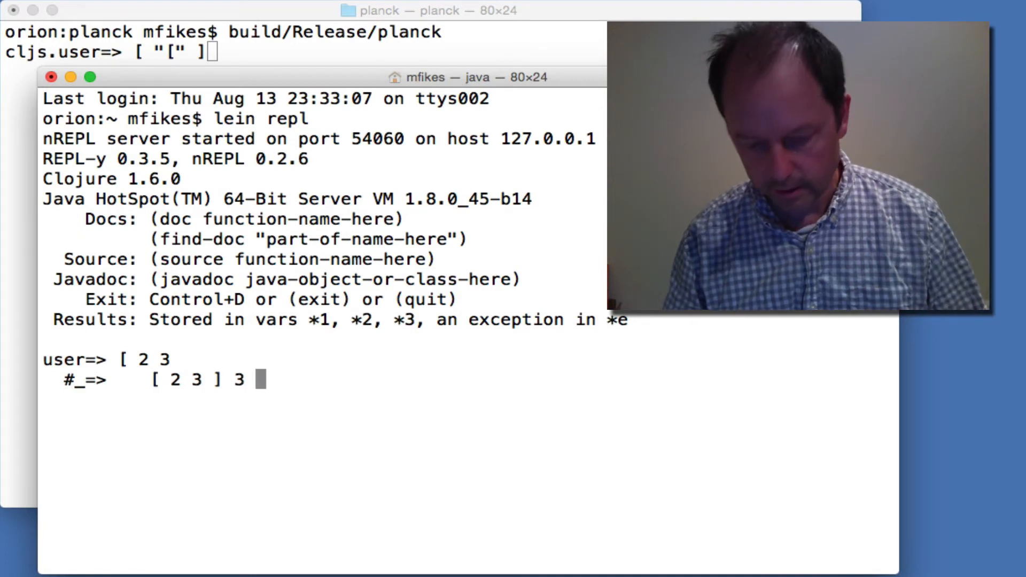
type("]")
left_click(304, 51)
type("[ 2 ")
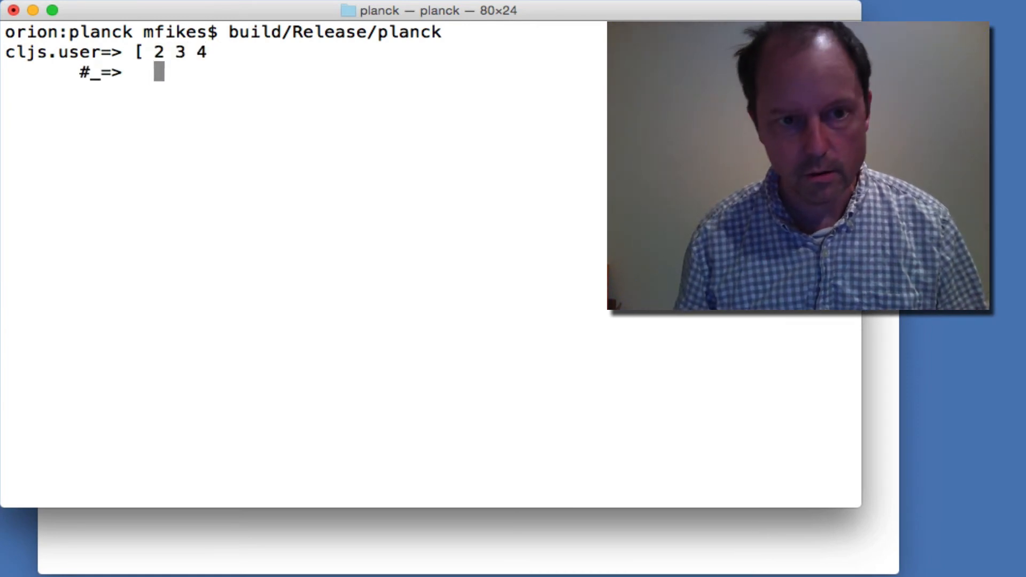
type("3 4")
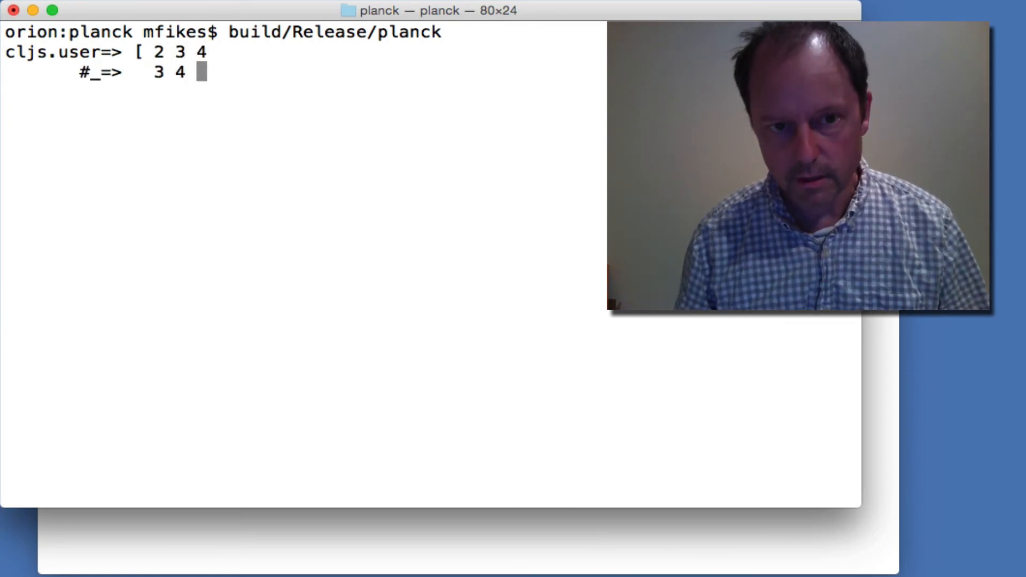
type("]")
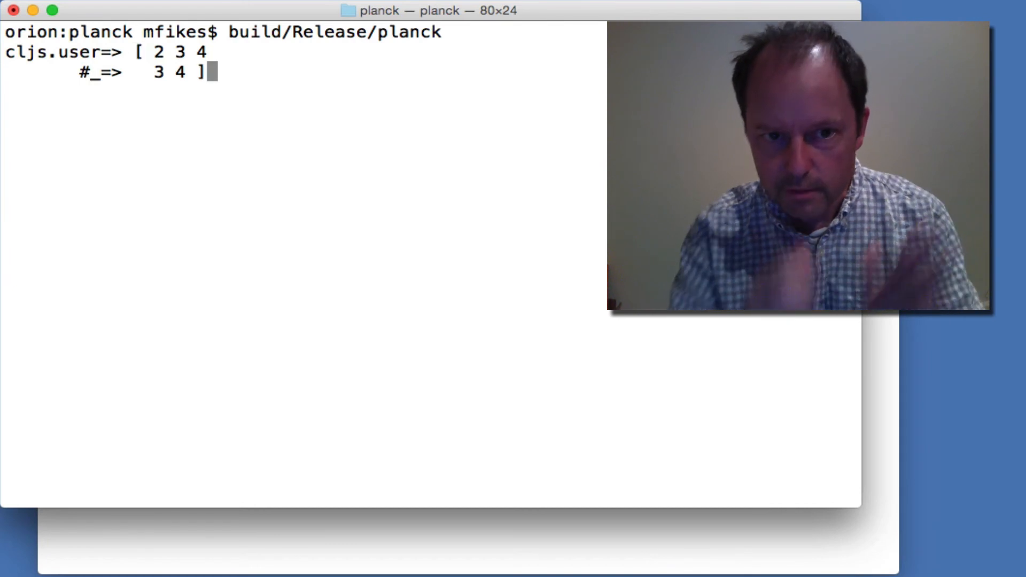